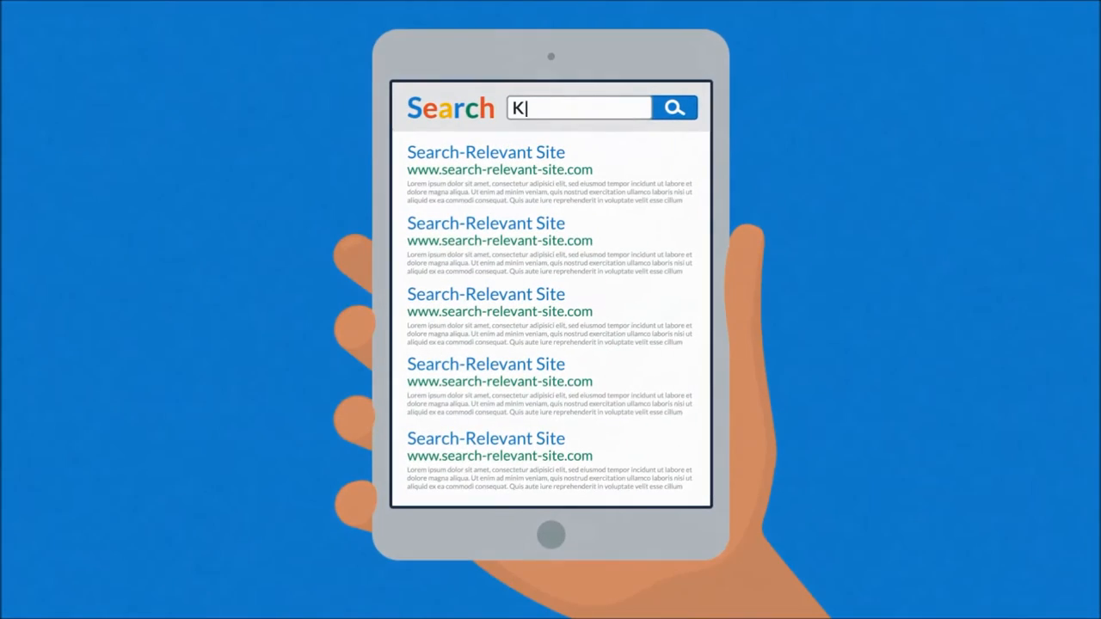
type("eyword")
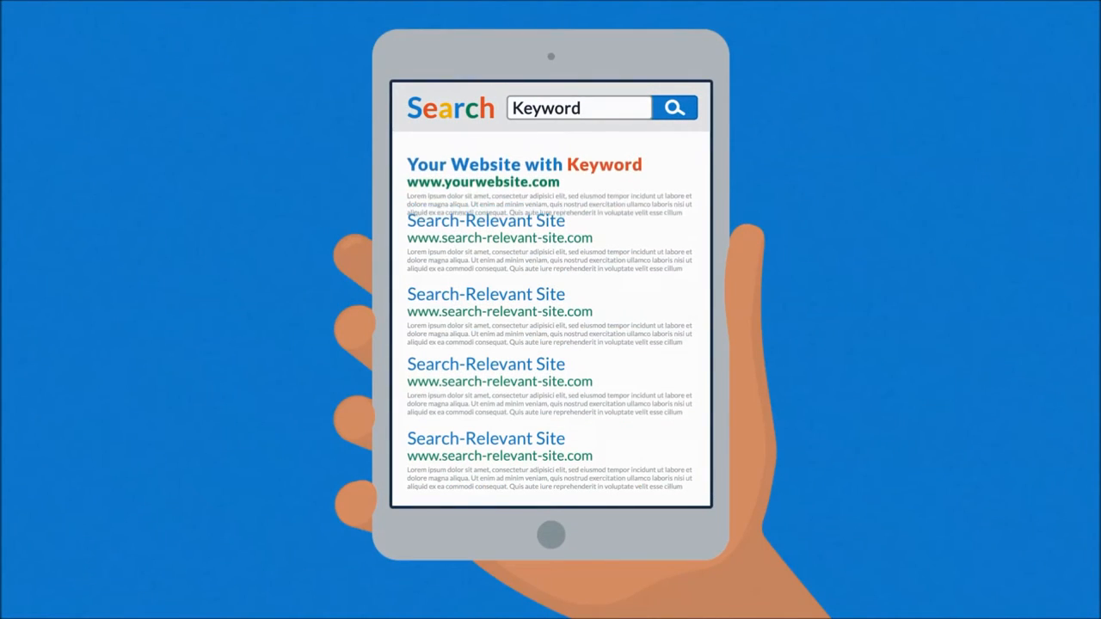